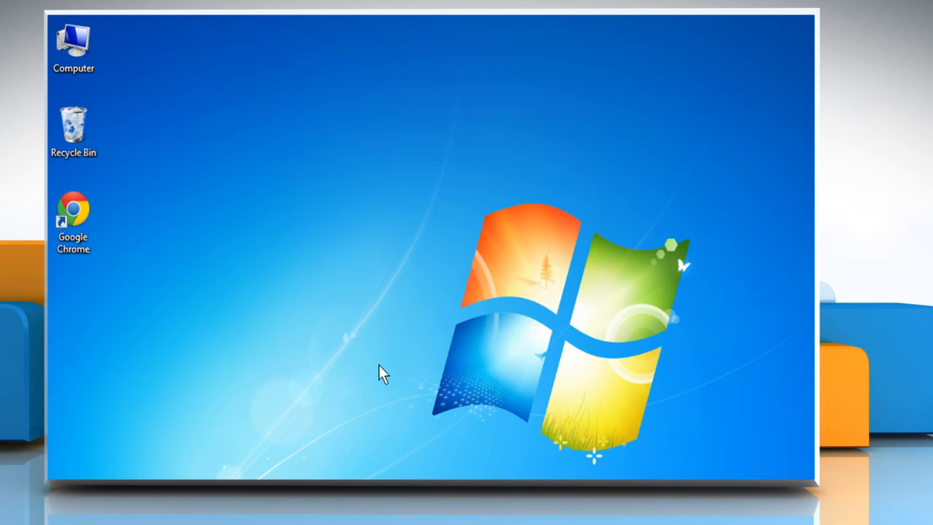
pyautogui.moveTo(383, 368)
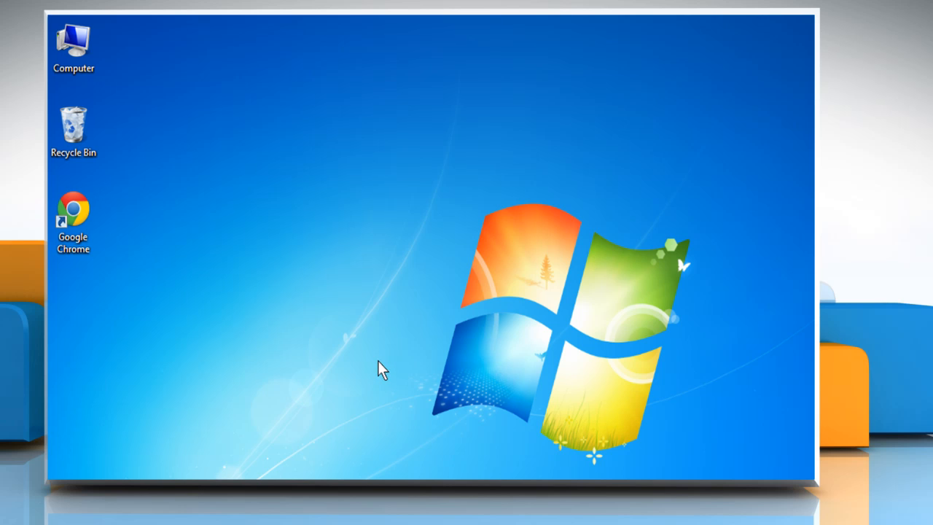
pyautogui.moveTo(135, 252)
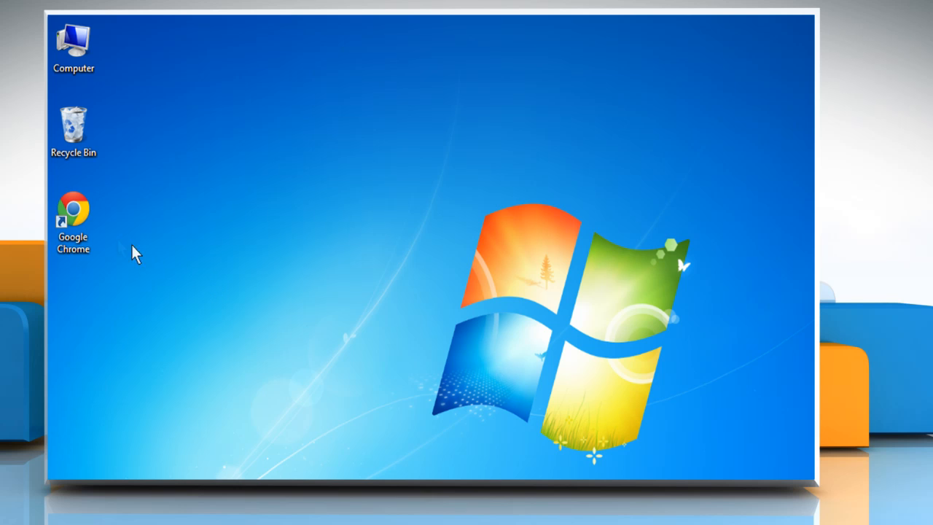
# Step: Launch Google Chrome from its desktop icon's right-click Open option
pyautogui.rightClick(73, 211)
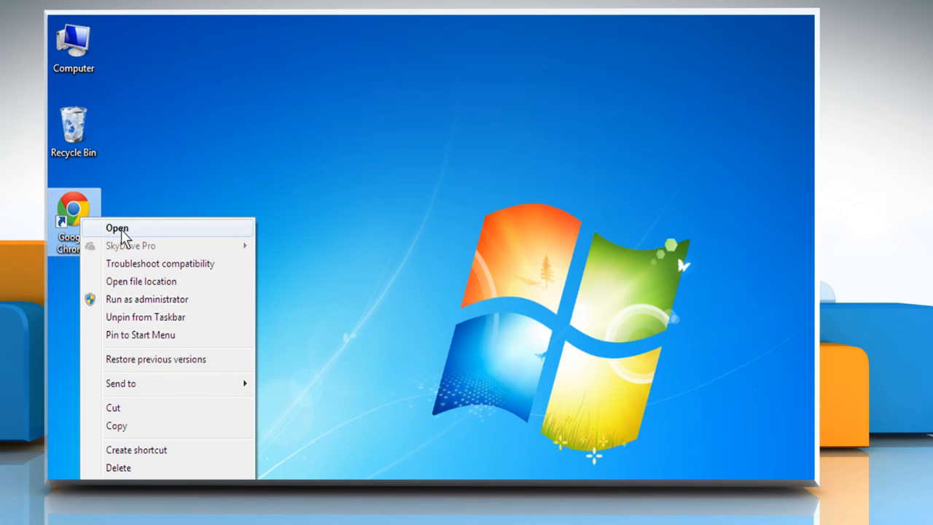
pyautogui.click(116, 228)
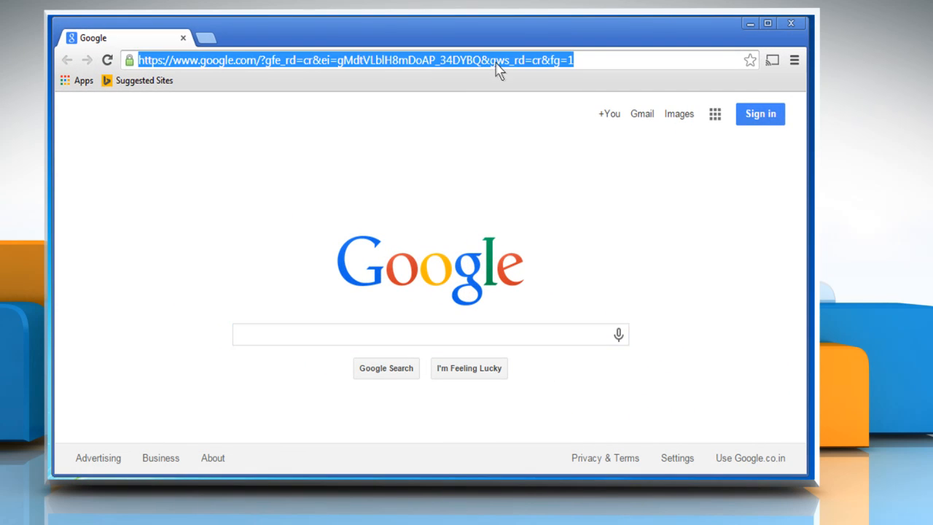
pyautogui.write('www.facebook.com')
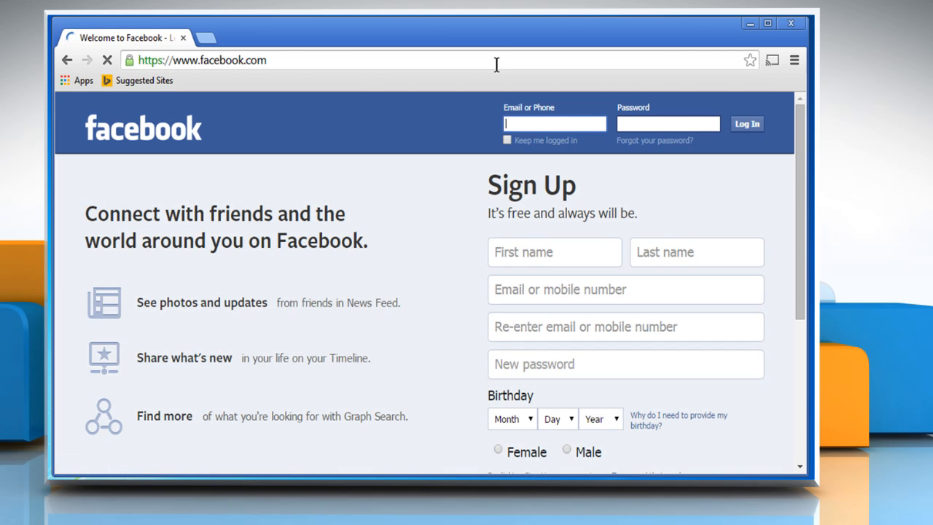
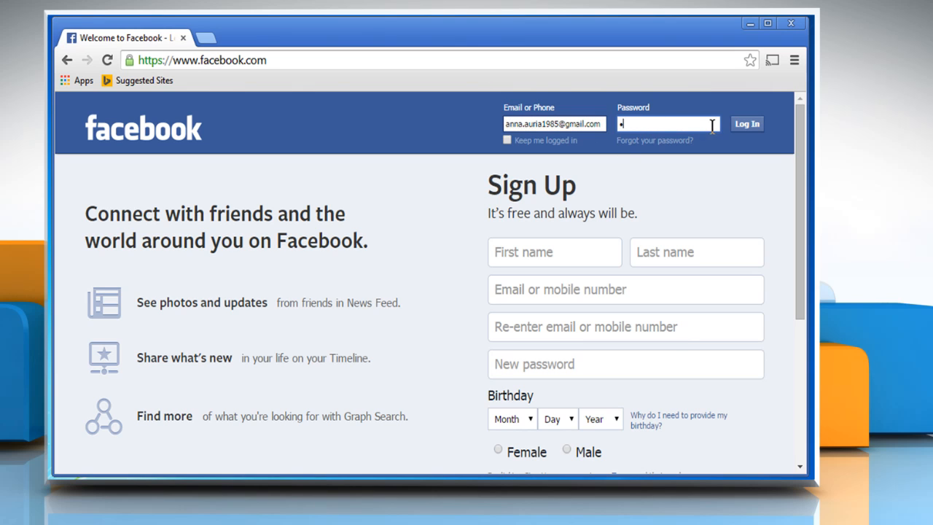
pyautogui.click(746, 124)
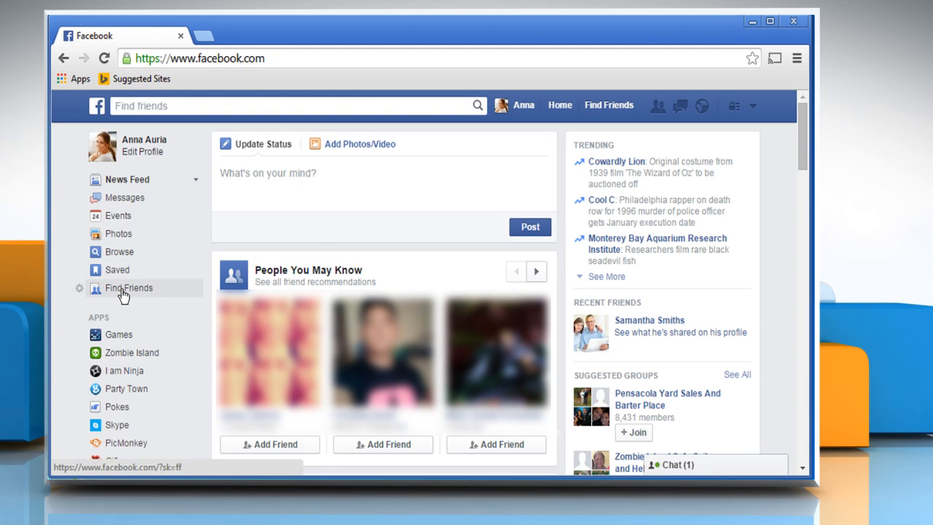
# Step: Go to Find Friends, then follow the 'manage imported contacts' link
pyautogui.click(128, 287)
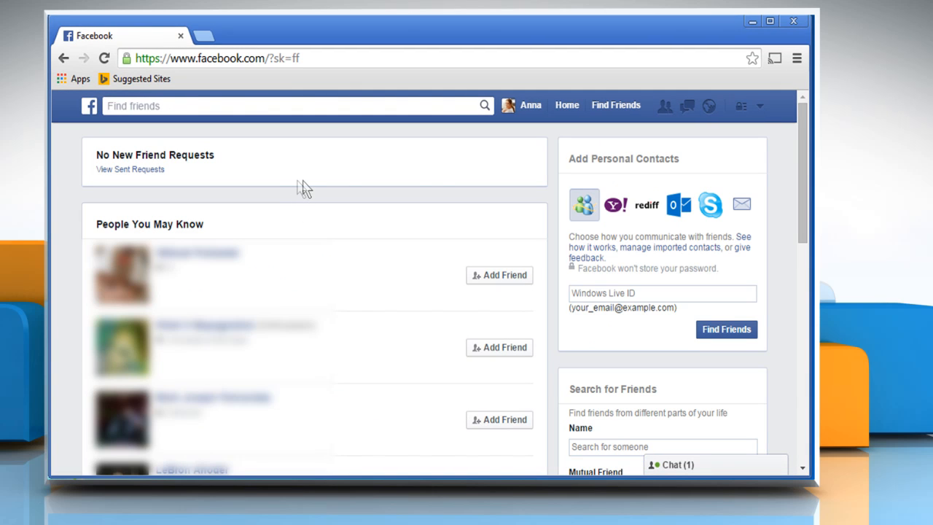
pyautogui.moveTo(681, 173)
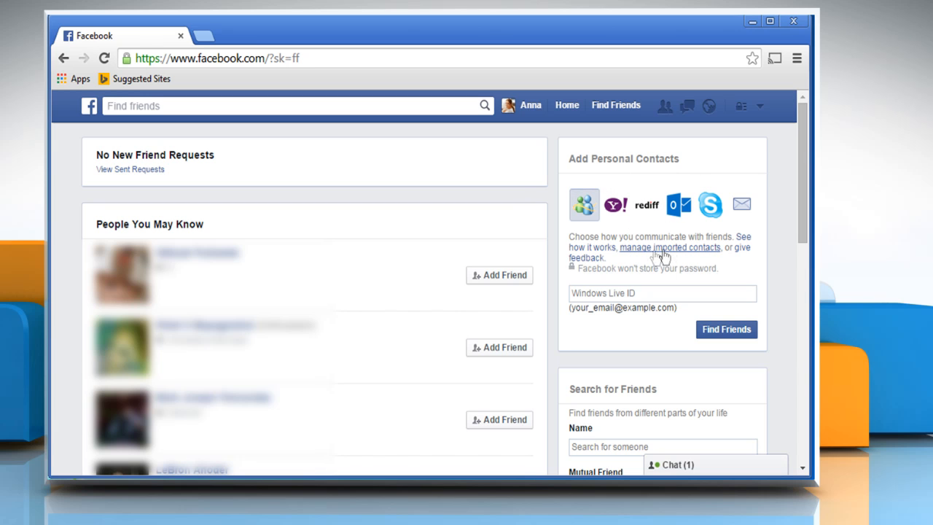
pyautogui.click(668, 247)
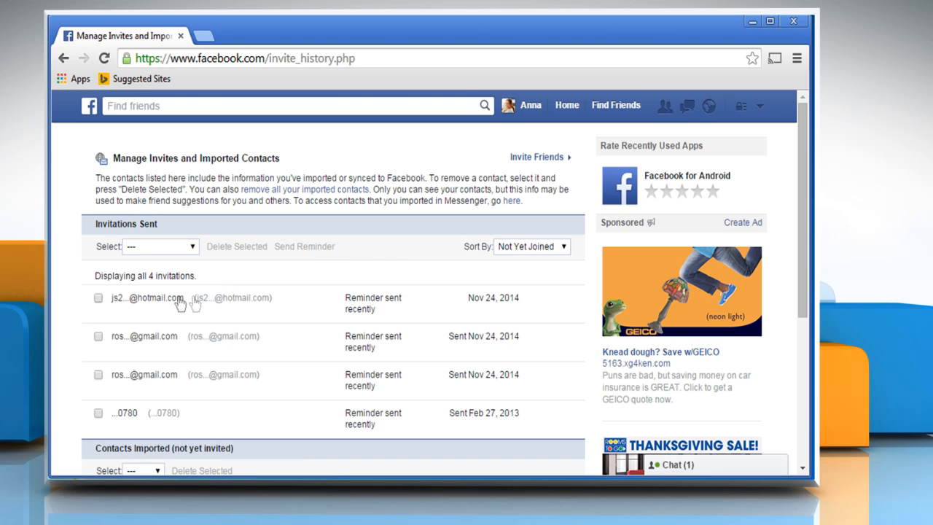
# Step: Select the first and last sent invitations, delete them, and dismiss the confirmation
pyautogui.click(98, 297)
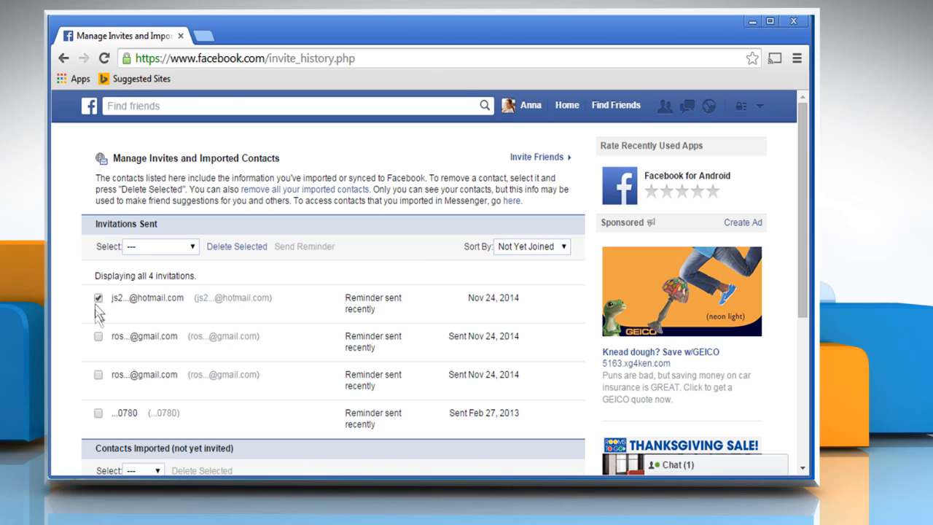
pyautogui.click(98, 412)
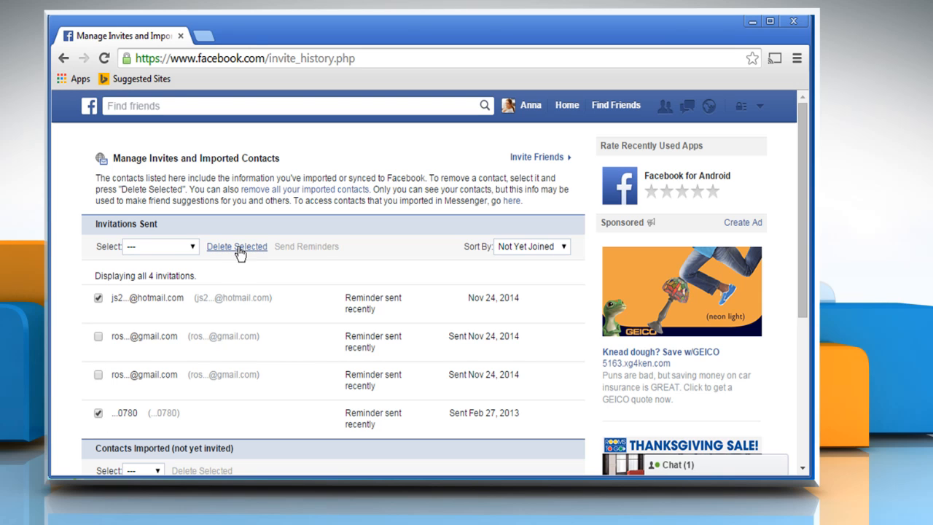
pyautogui.click(237, 247)
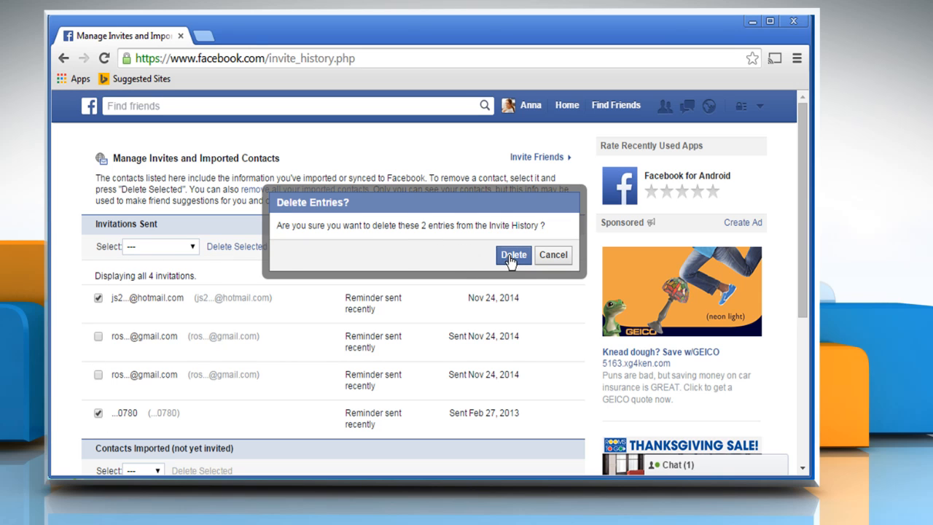
pyautogui.click(513, 255)
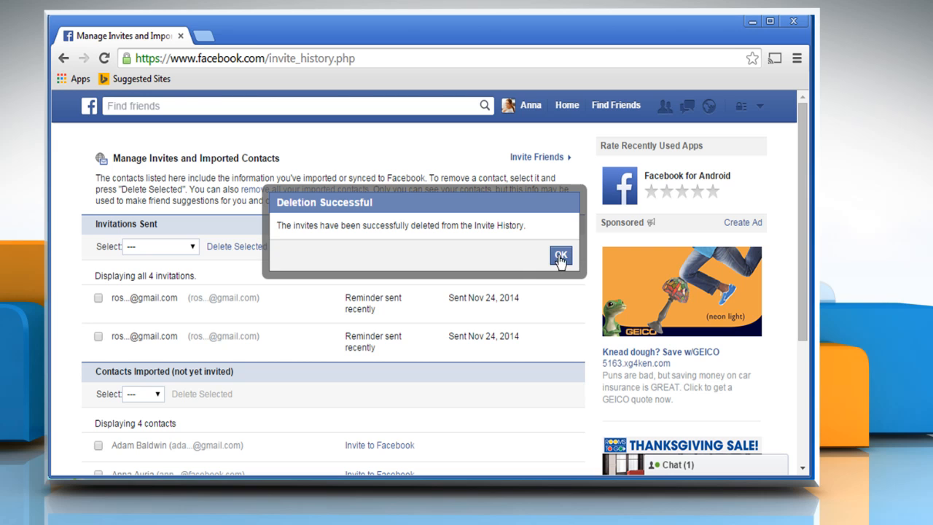
pyautogui.click(560, 255)
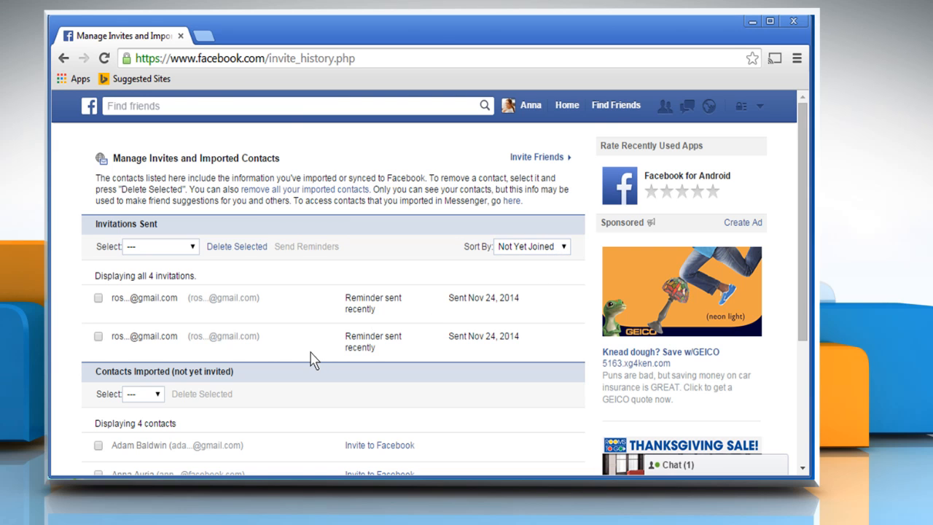
# Step: Select the first and last imported contacts and delete them
pyautogui.scroll(-3)
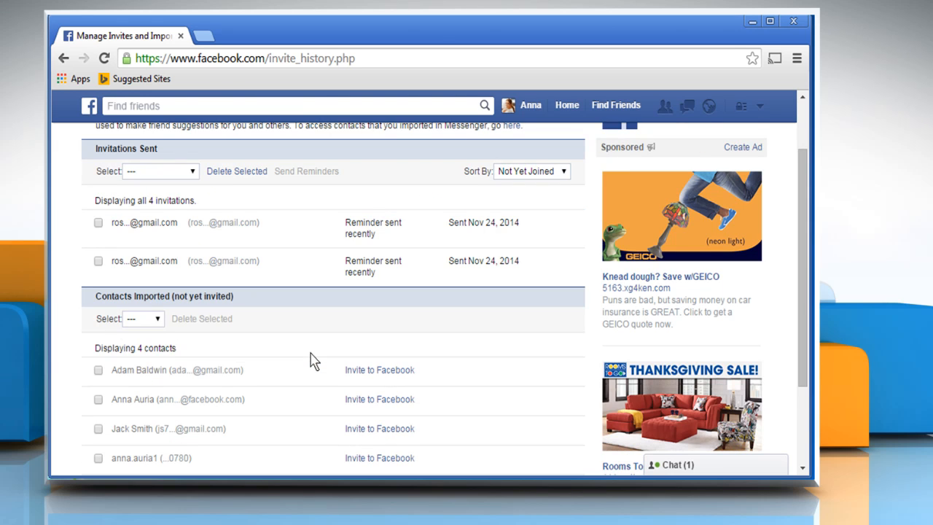
pyautogui.scroll(-3)
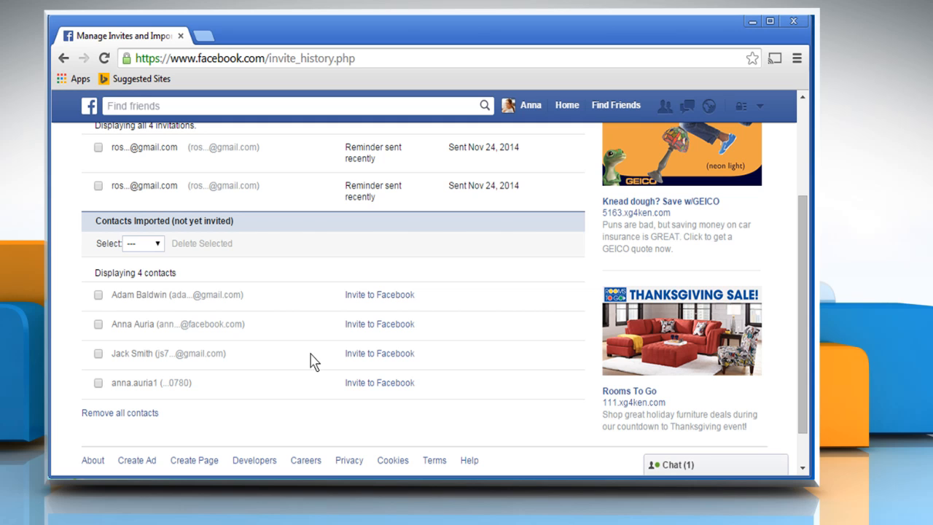
pyautogui.moveTo(102, 298)
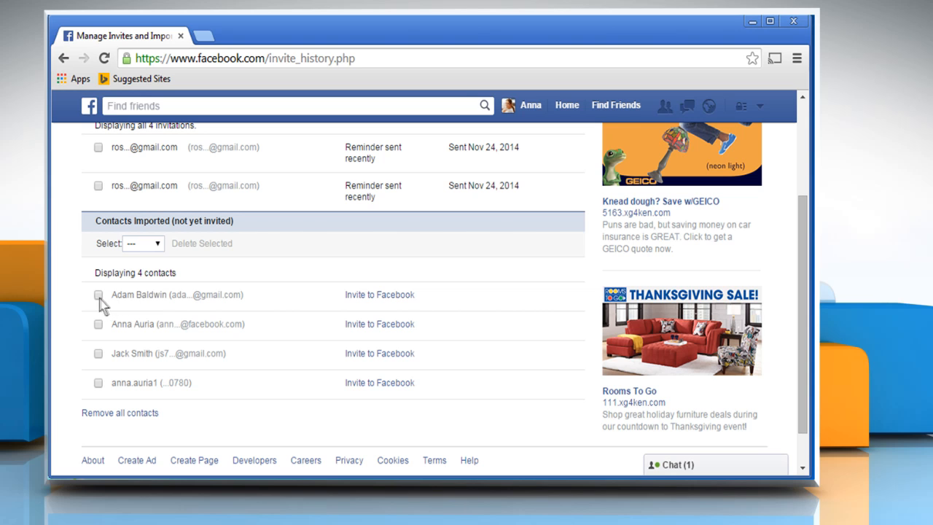
pyautogui.click(98, 294)
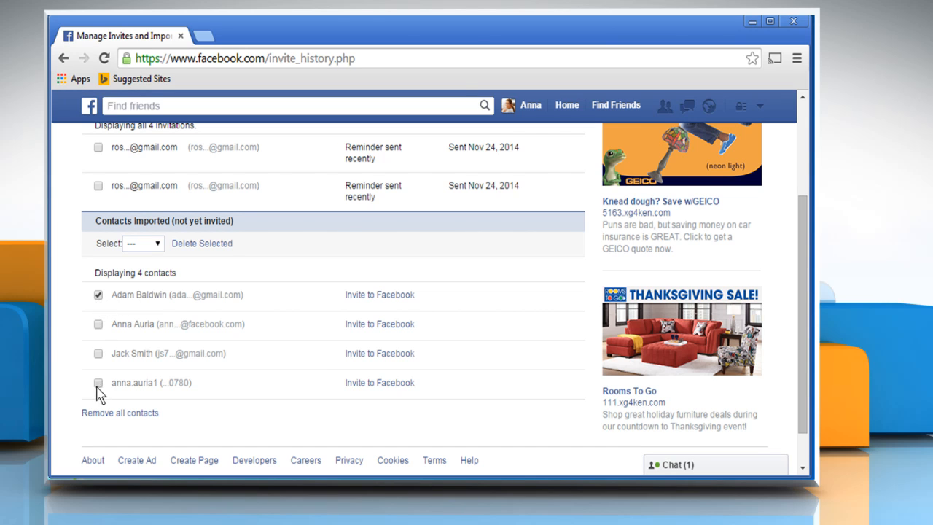
pyautogui.click(98, 383)
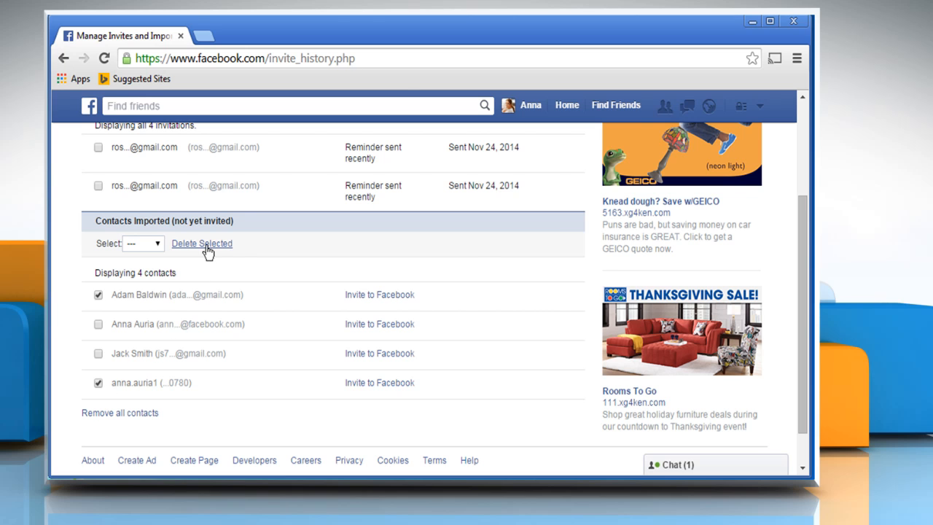
pyautogui.click(201, 243)
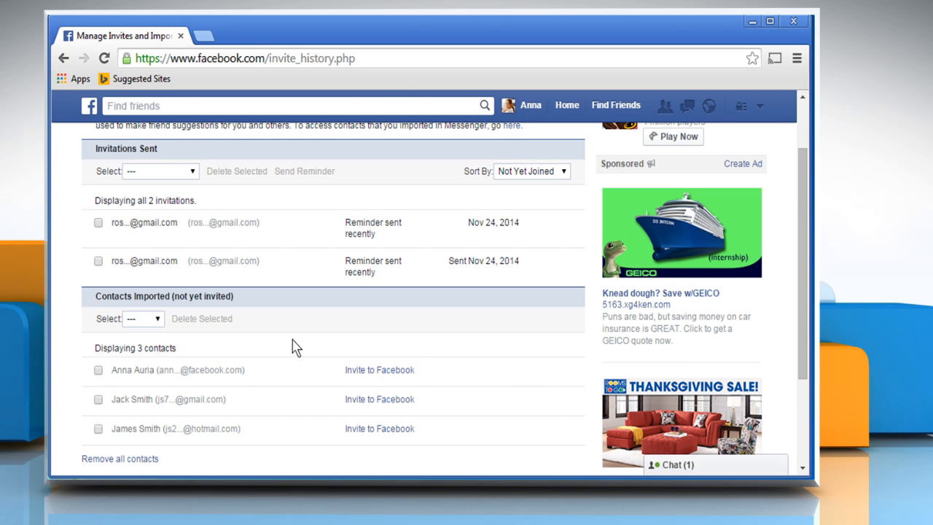